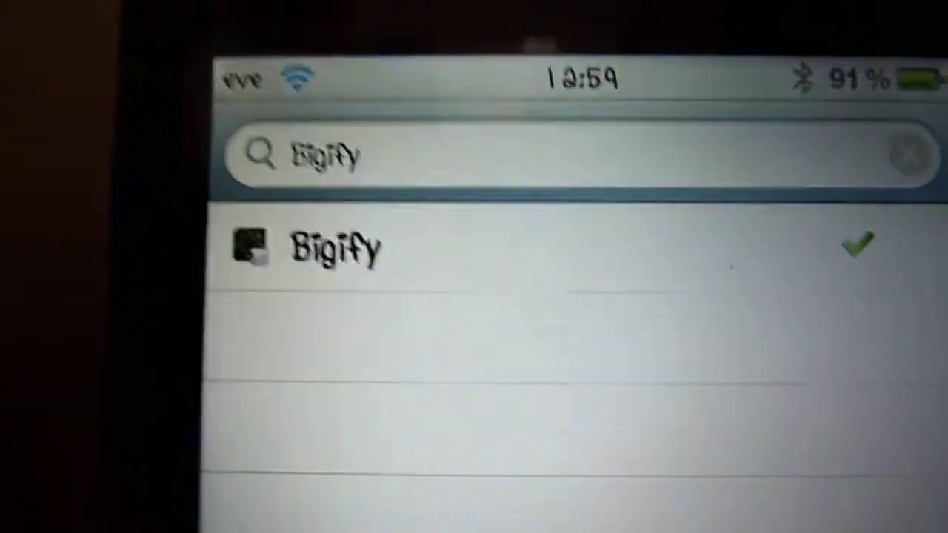
Open the Bigify package page from the Cydia search results
{"action": "left_click", "coordinate": [330, 248]}
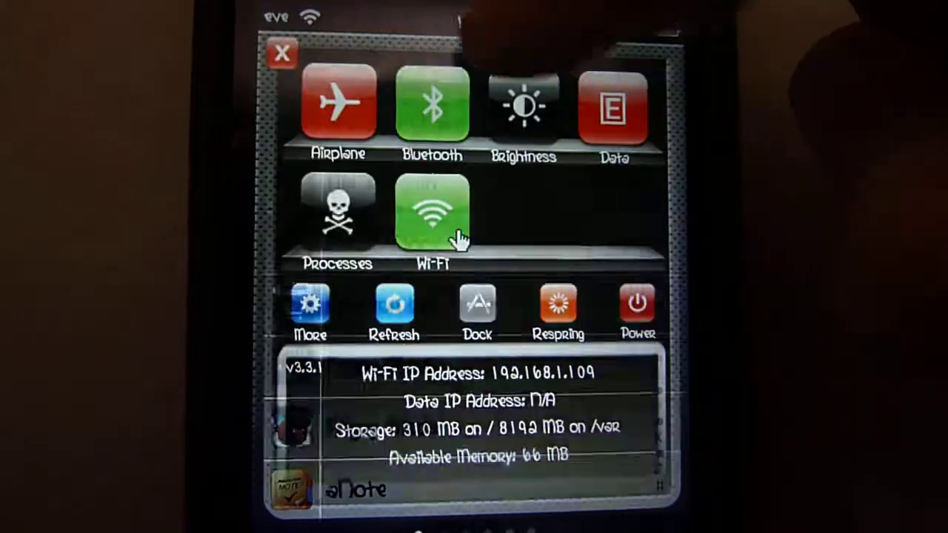
Tap Respring in SBSettings to restart SpringBoard and apply the Bigify settings
{"action": "left_click", "coordinate": [556, 303]}
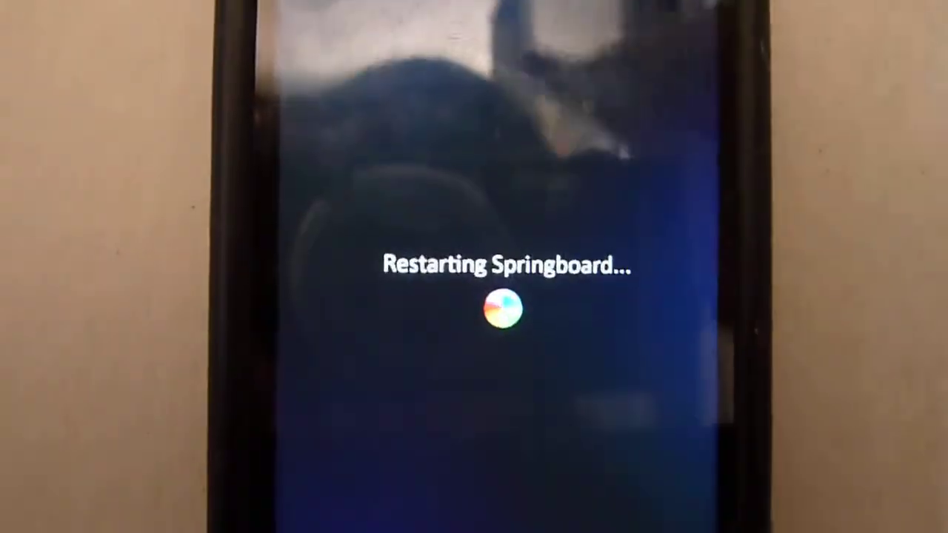